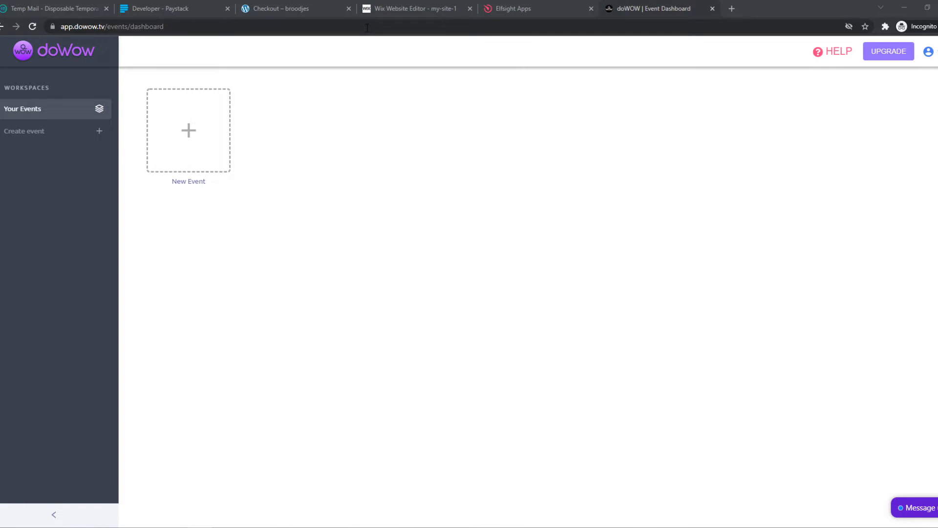
# Start a new doWOW event named 'zoom', which is rejected because the alias is taken
pyautogui.click(412, 8)
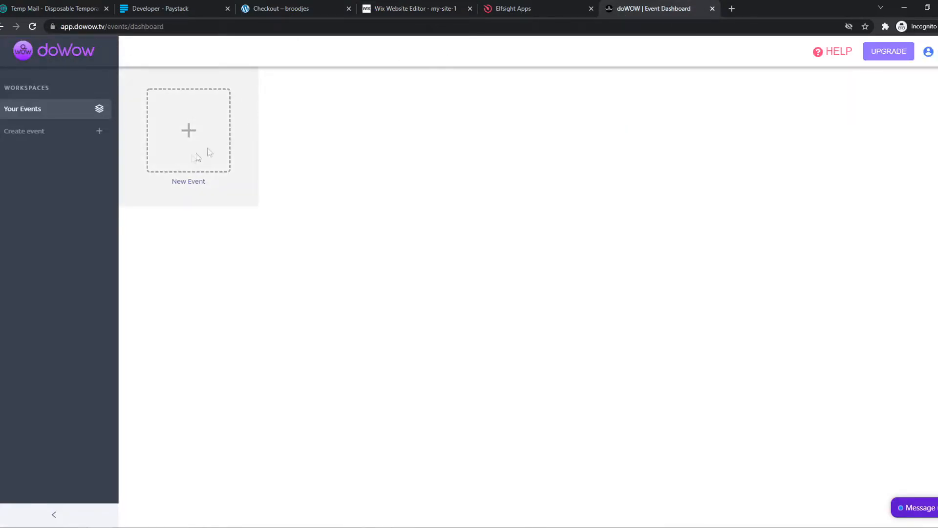
pyautogui.click(188, 130)
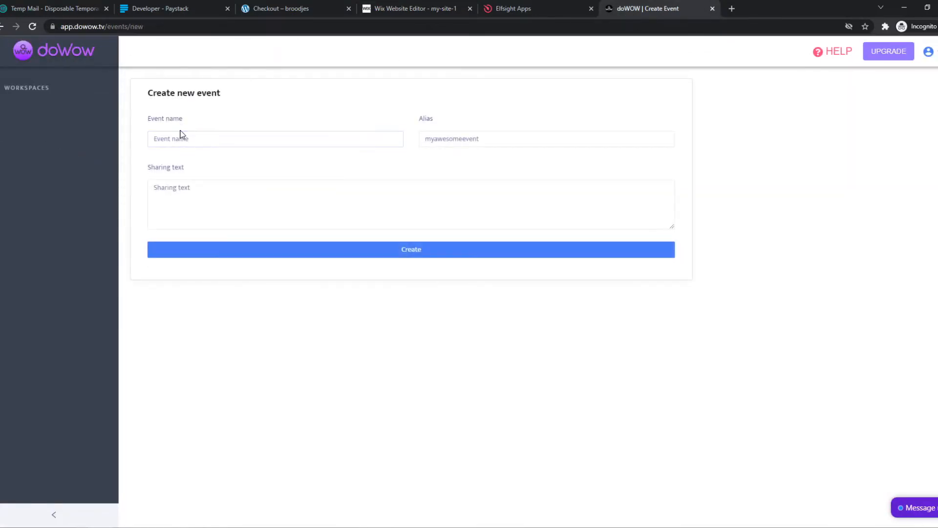
pyautogui.write('zoom')
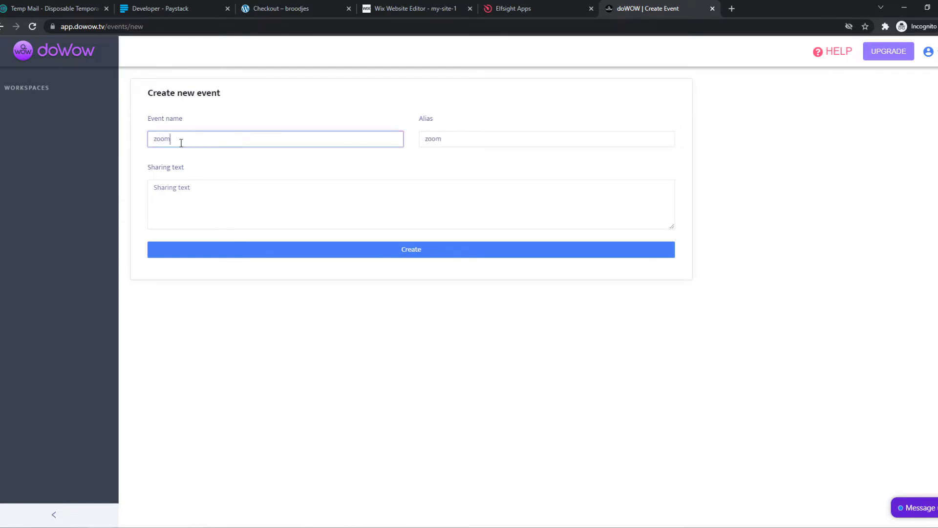
pyautogui.click(411, 250)
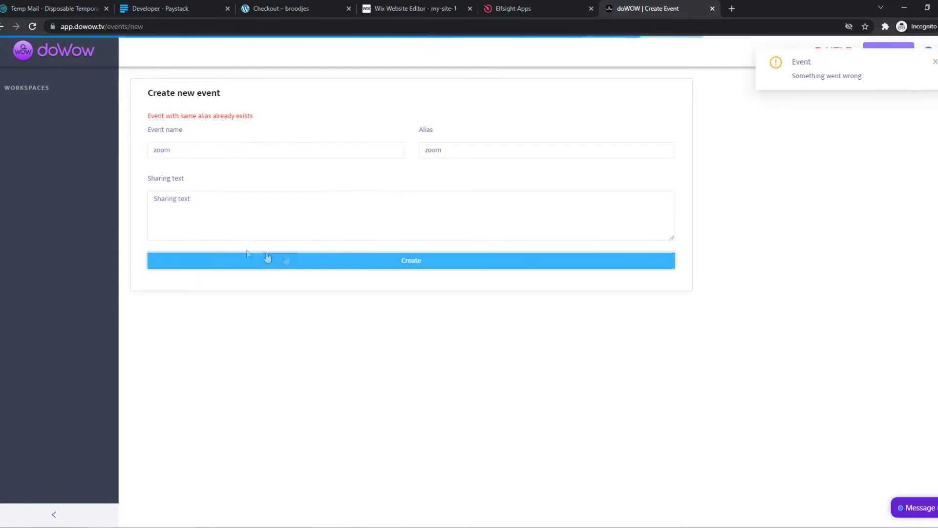
# Rename the event to 'zoomroom' and create it
pyautogui.click(276, 149)
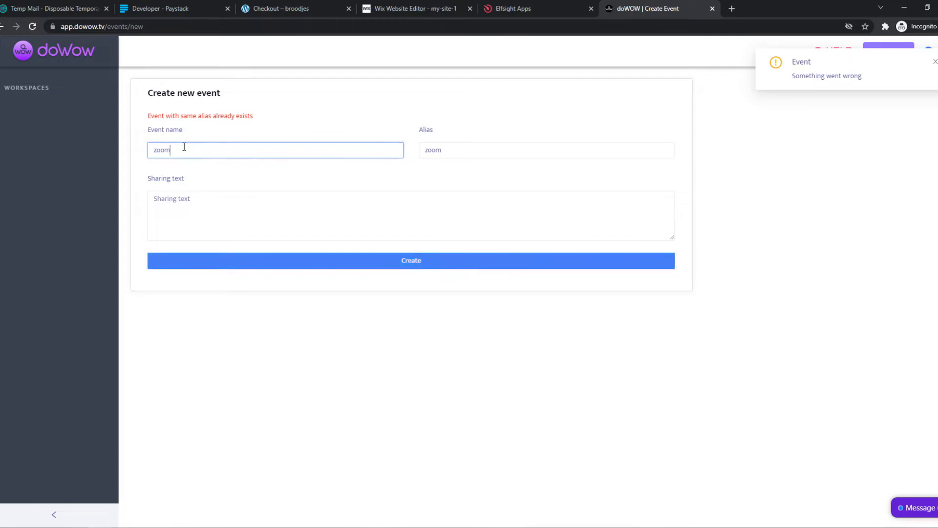
pyautogui.write('room')
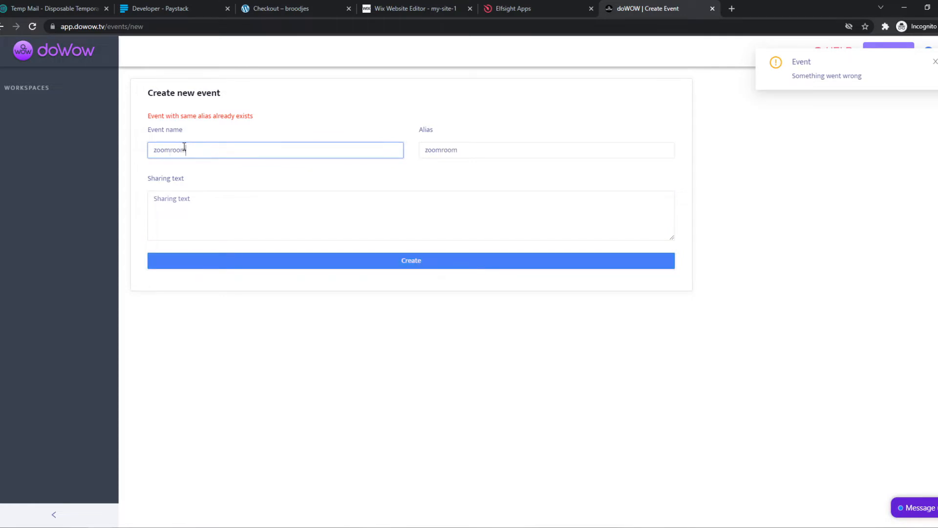
pyautogui.click(411, 260)
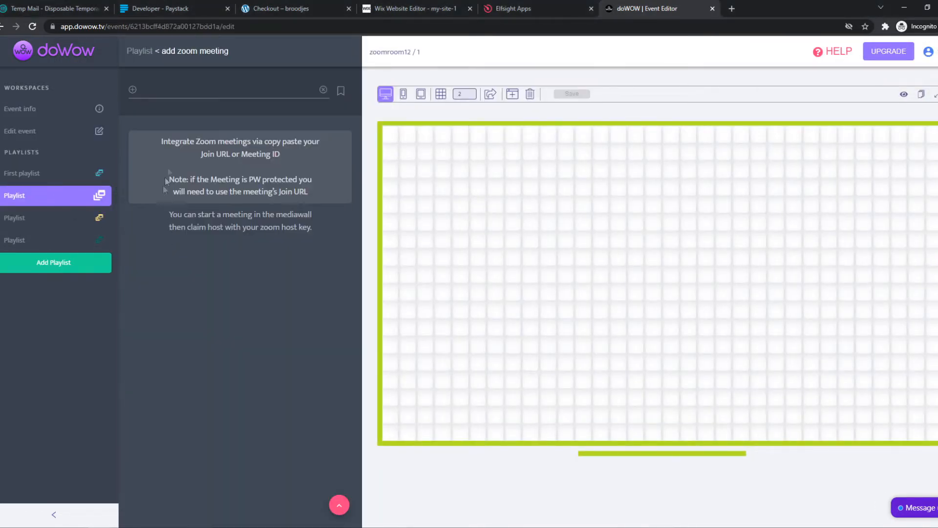
pyautogui.click(227, 89)
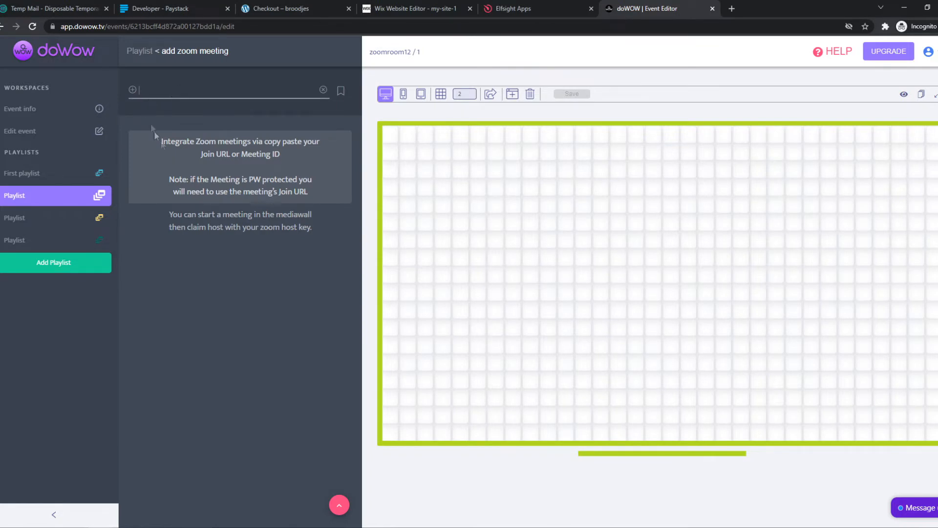
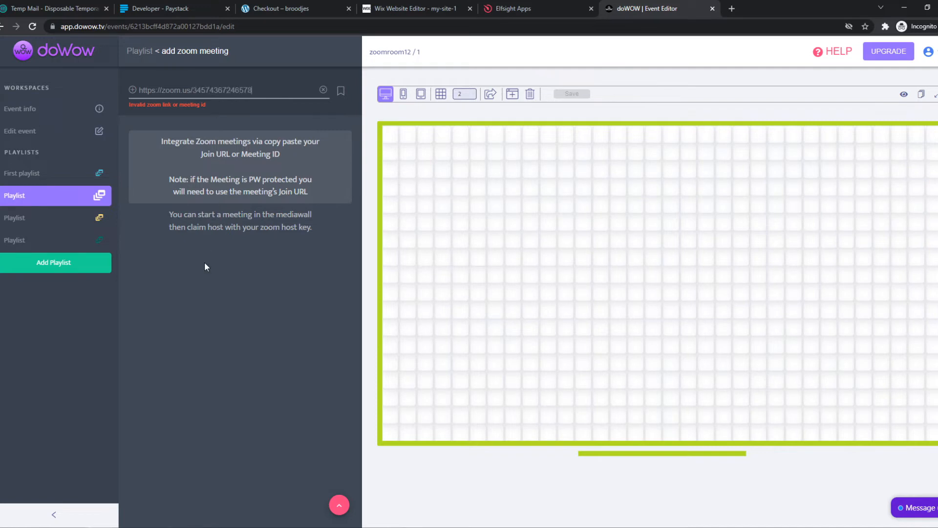
pyautogui.tripleClick(193, 90)
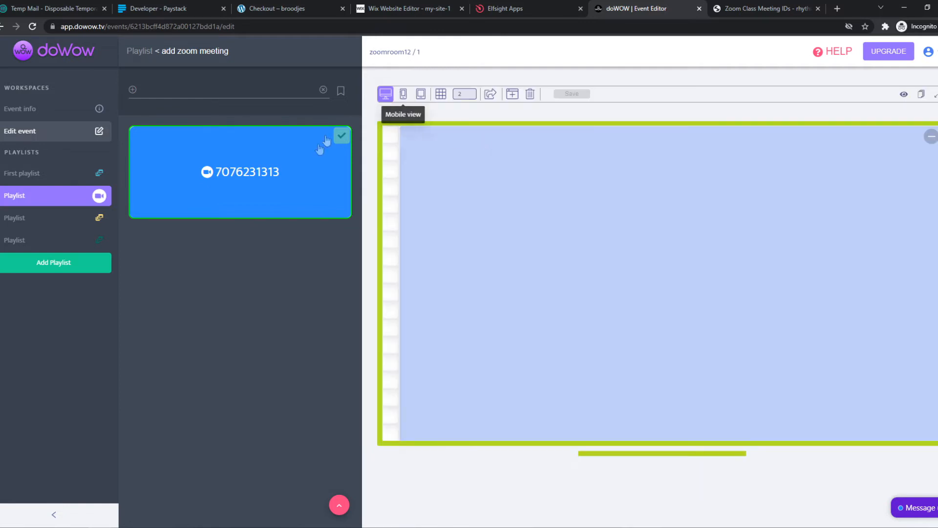
pyautogui.click(529, 94)
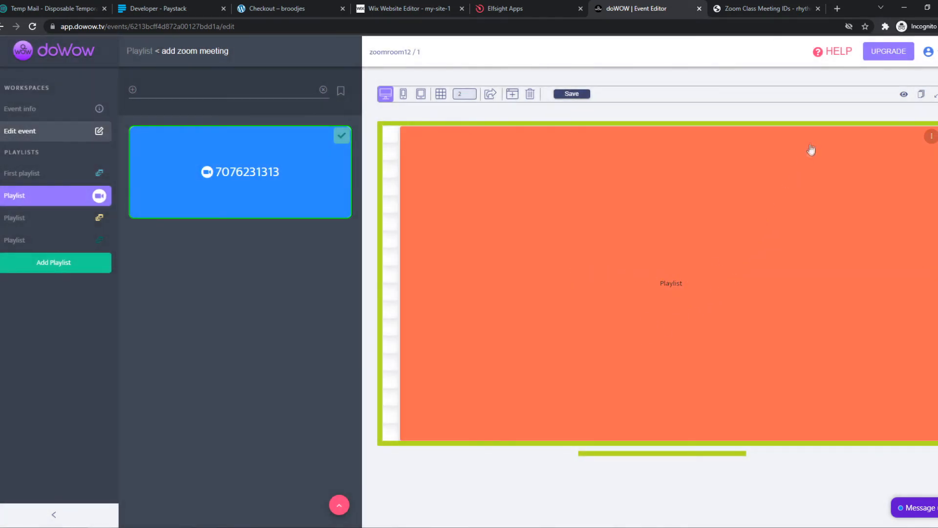
pyautogui.click(490, 94)
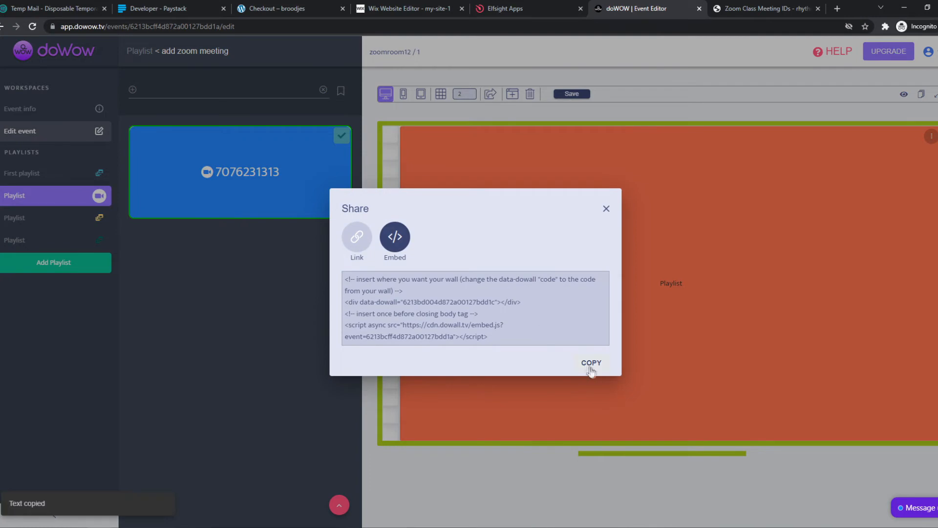
pyautogui.click(406, 9)
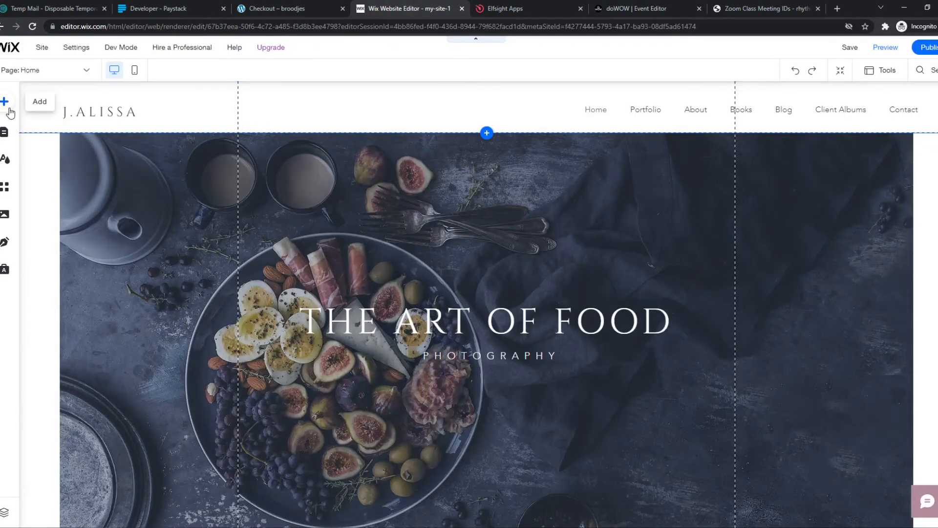
# Add an Embed HTML element to the Wix home page, ready for code entry
pyautogui.click(6, 102)
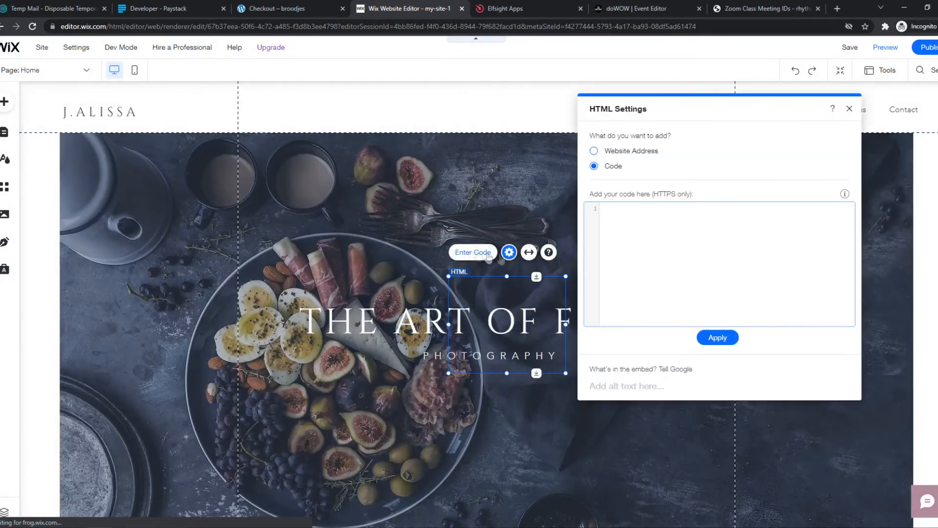
pyautogui.click(716, 337)
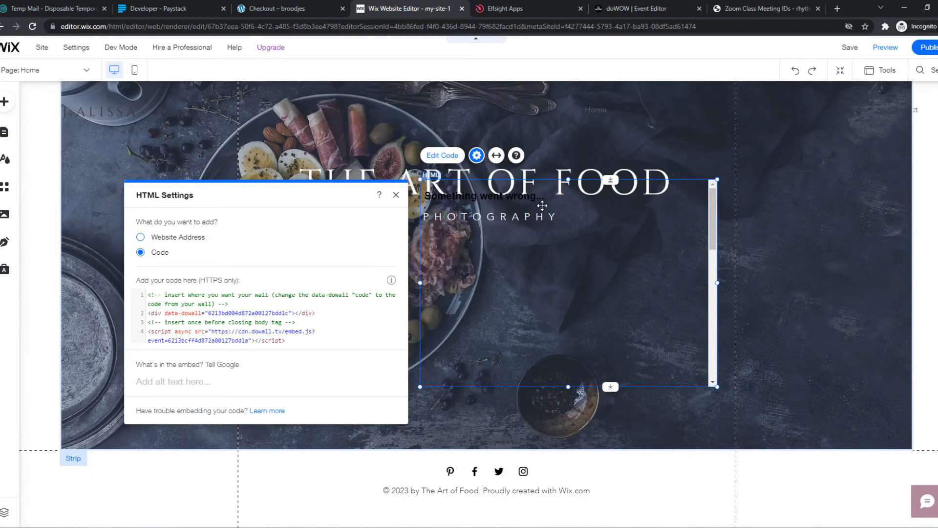
# Move the doWOW embed element lower over the food photo and reopen its code settings
pyautogui.click(396, 196)
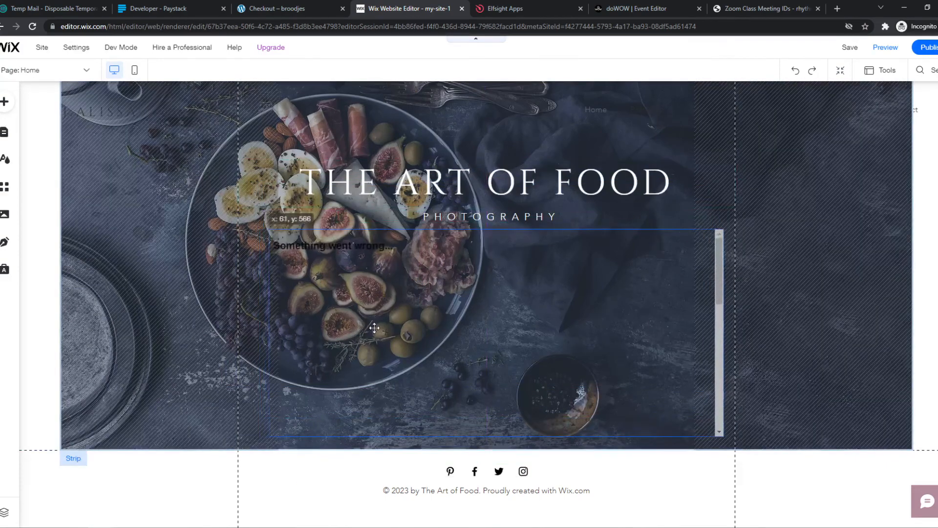
pyautogui.click(316, 206)
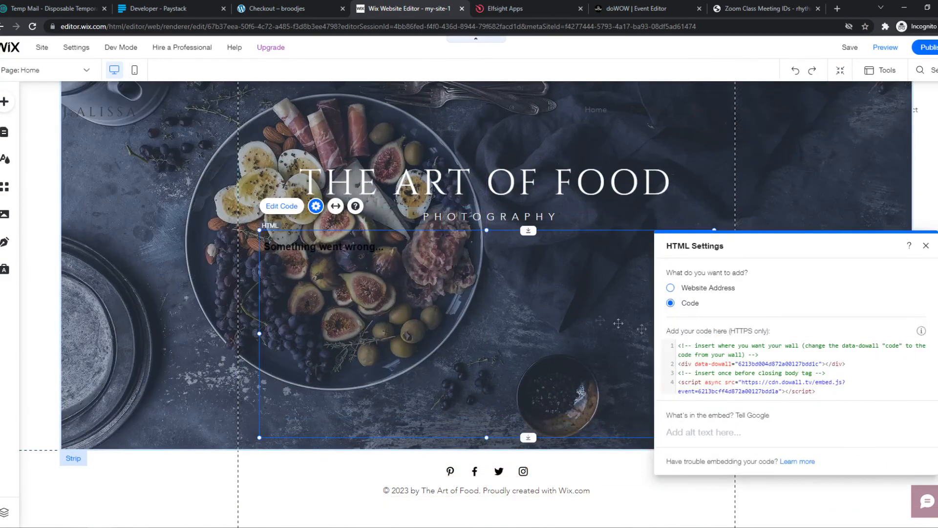